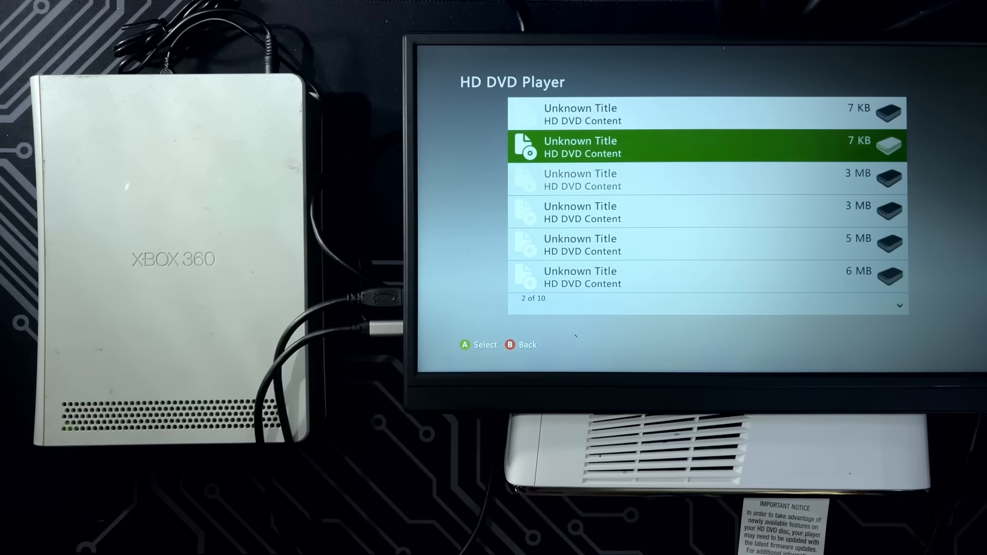
# Highlight the sixth HD DVD content entry, the 6 MB Unknown Title
pyautogui.press('down')
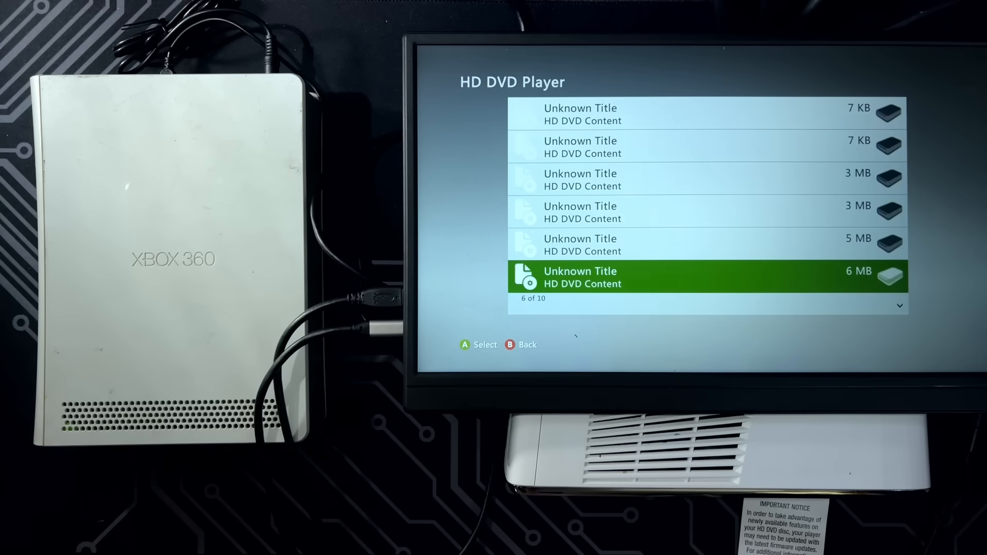